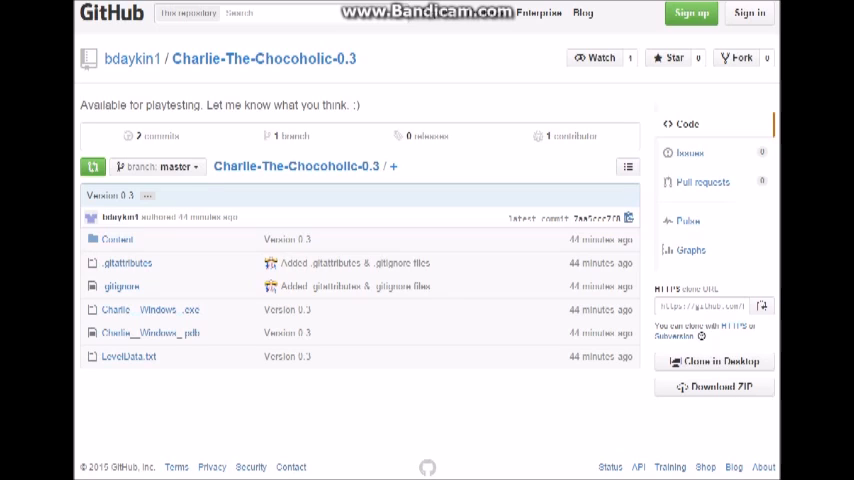
mouse_move(714, 388)
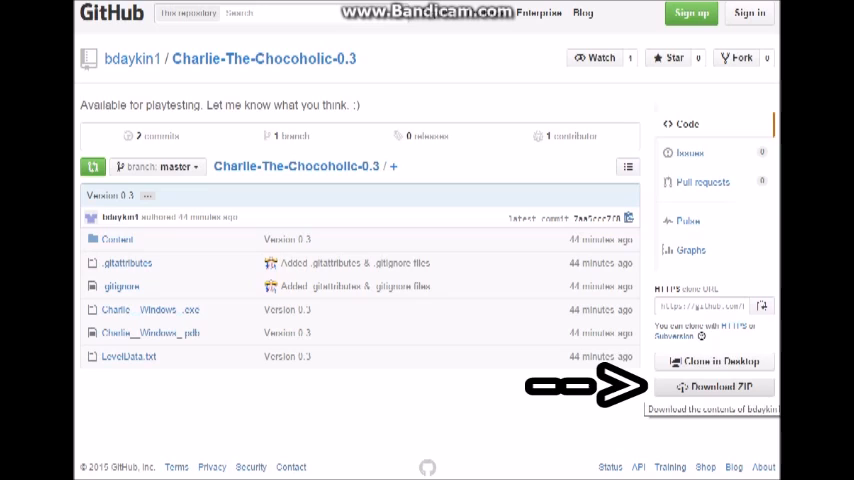
mouse_move(714, 388)
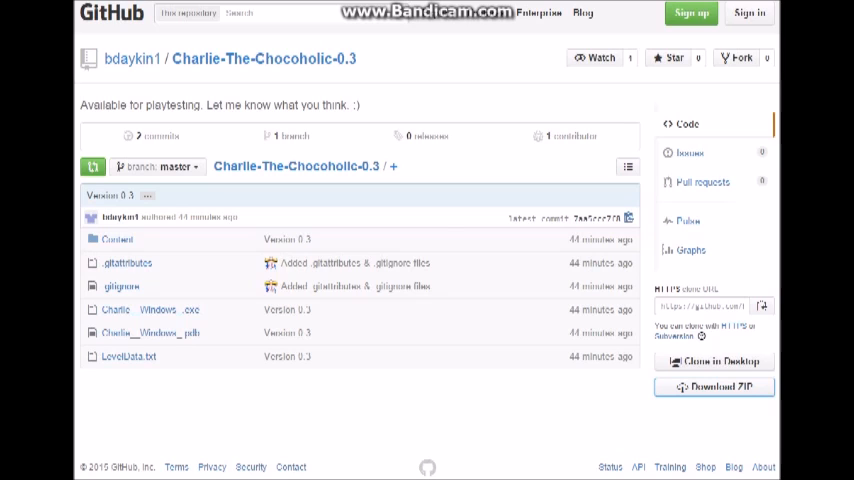
Step: Extract the Charlie-The-Chocoholic-0.3-master folder from the downloaded zip, placing it beside the archive
left_click(714, 388)
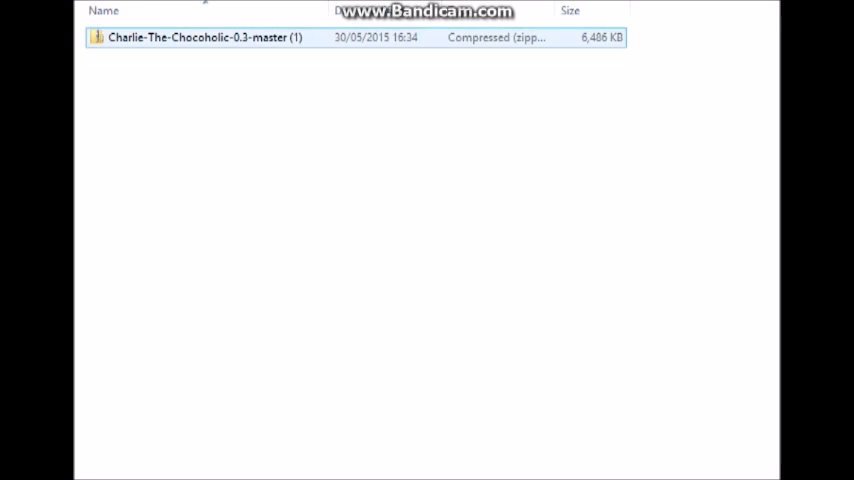
double_click(196, 36)
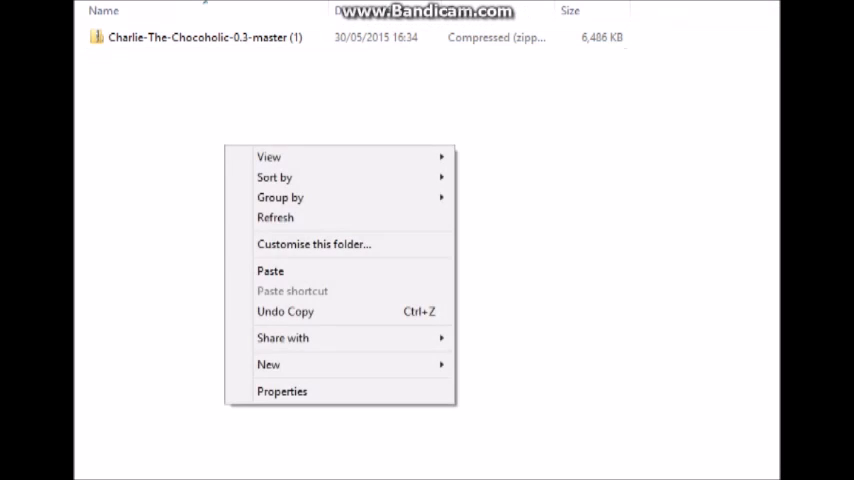
left_click(270, 272)
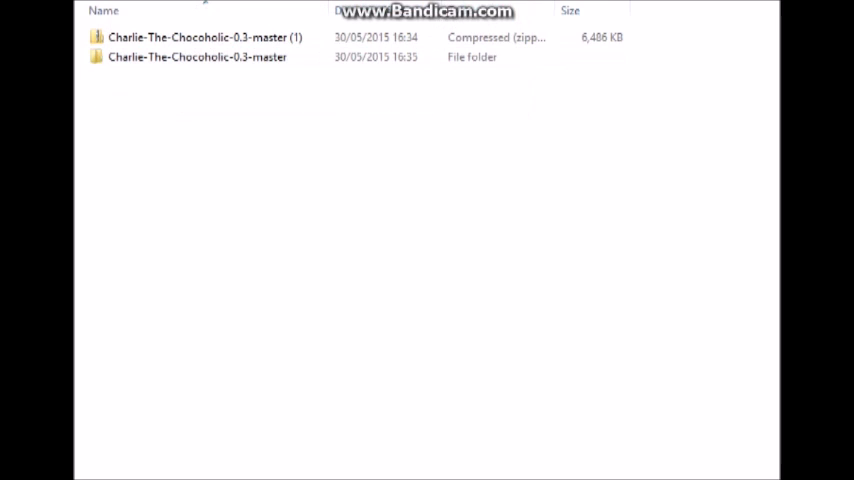
Step: Browse into the extracted game folder, showing its Content folder and Charlie__Windows_ application
left_click(196, 56)
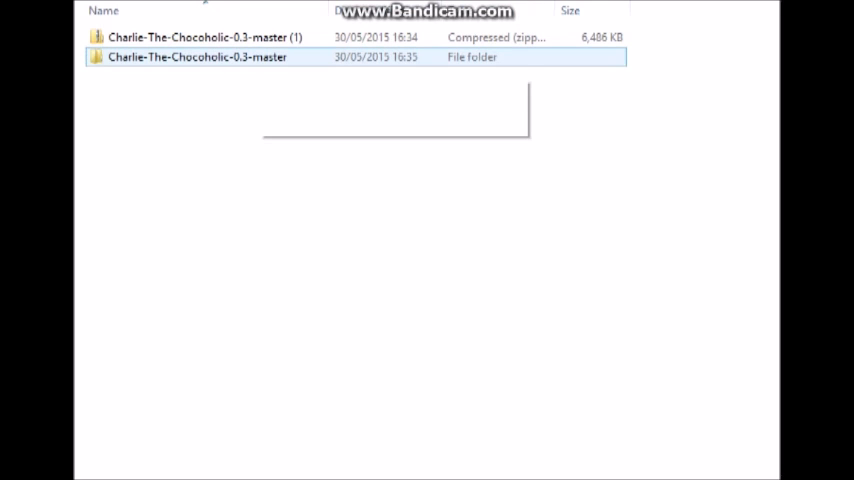
double_click(196, 56)
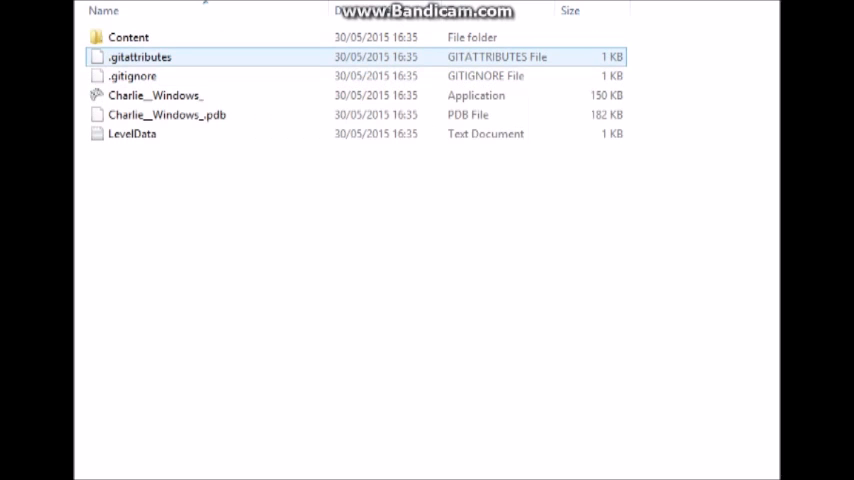
left_click(128, 36)
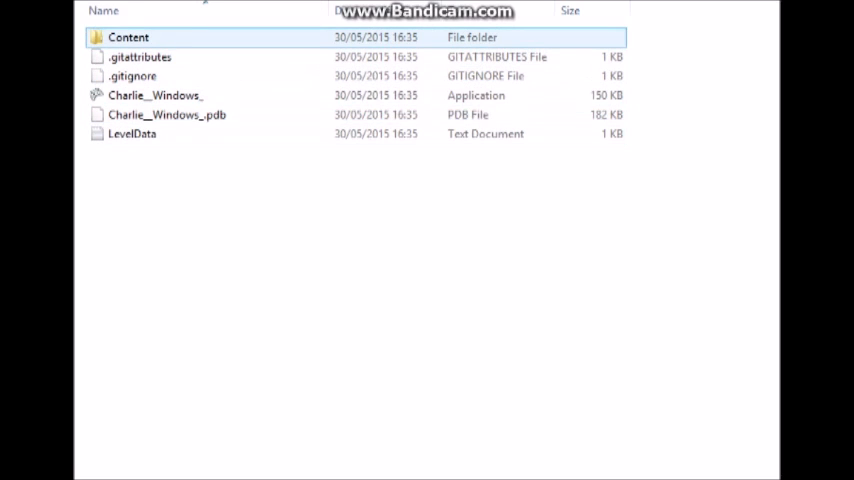
left_click(156, 96)
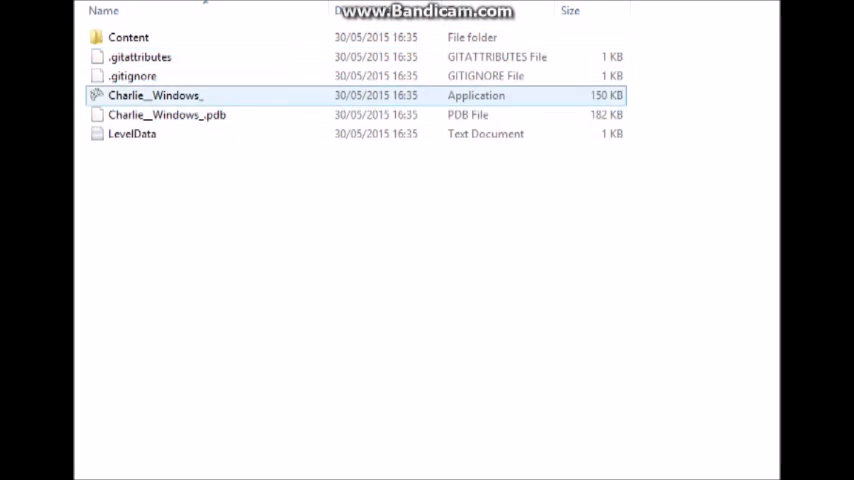
Step: Look through the Content folder's assets, then return and show the LevelData text file
left_click(128, 36)
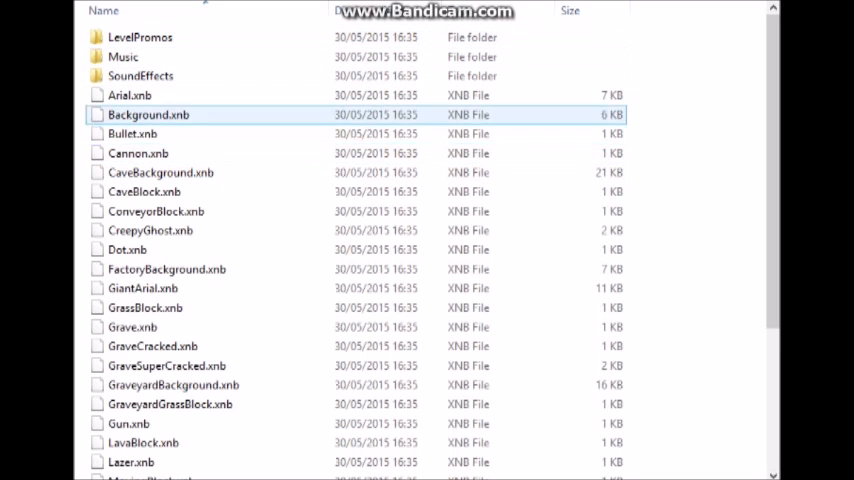
left_click(132, 132)
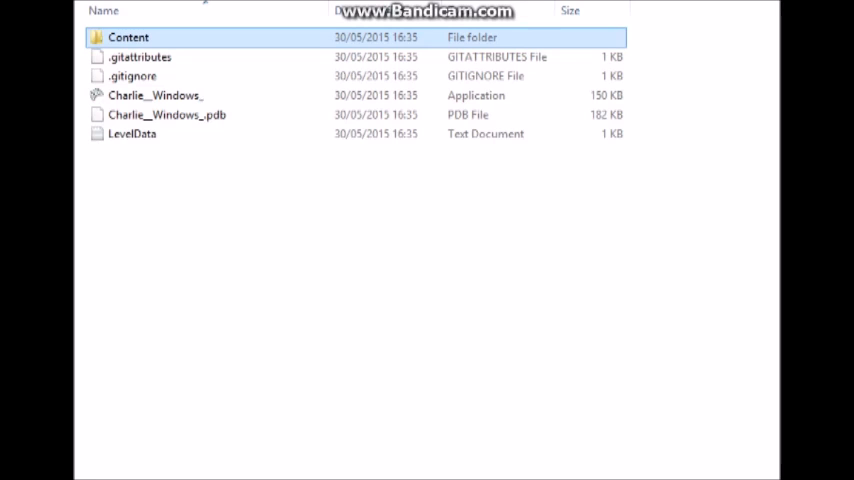
left_click(132, 132)
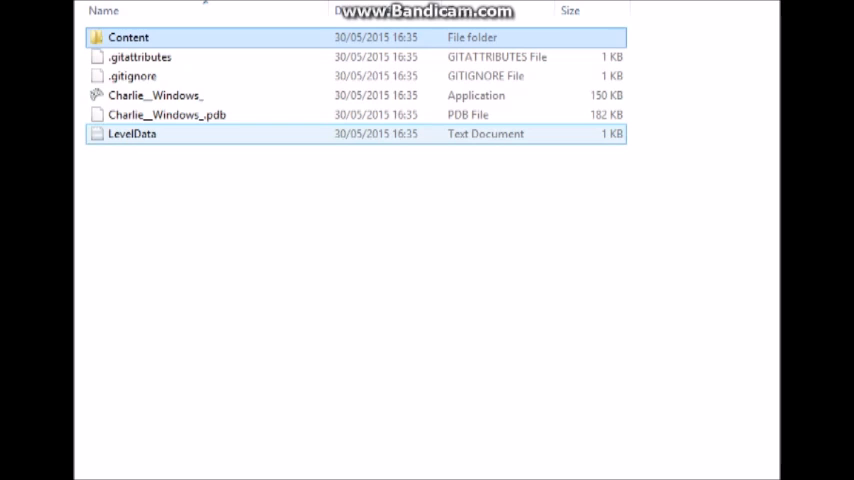
mouse_move(132, 132)
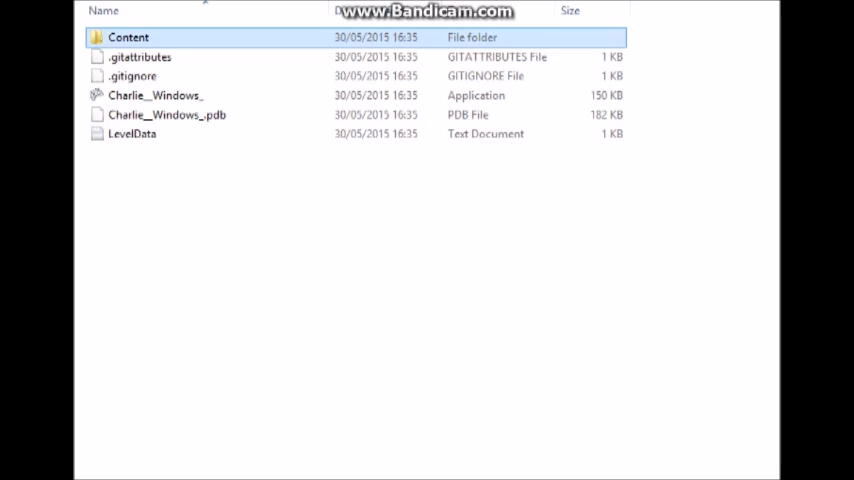
left_click(168, 114)
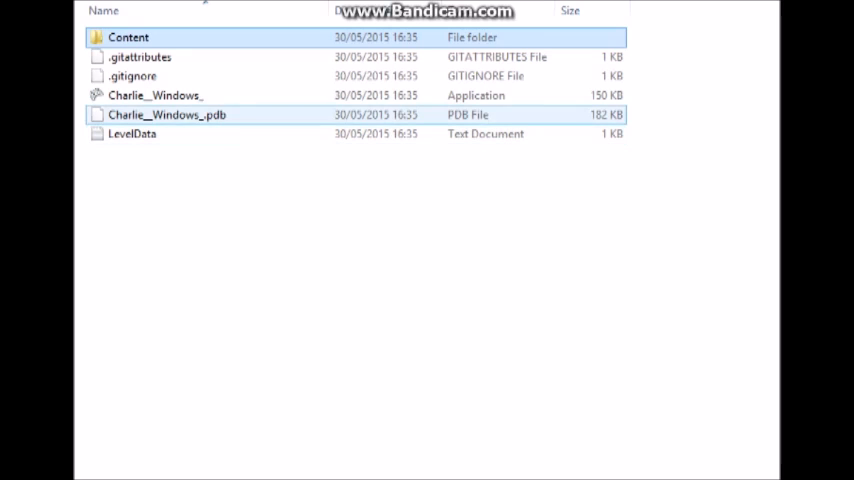
left_click(156, 96)
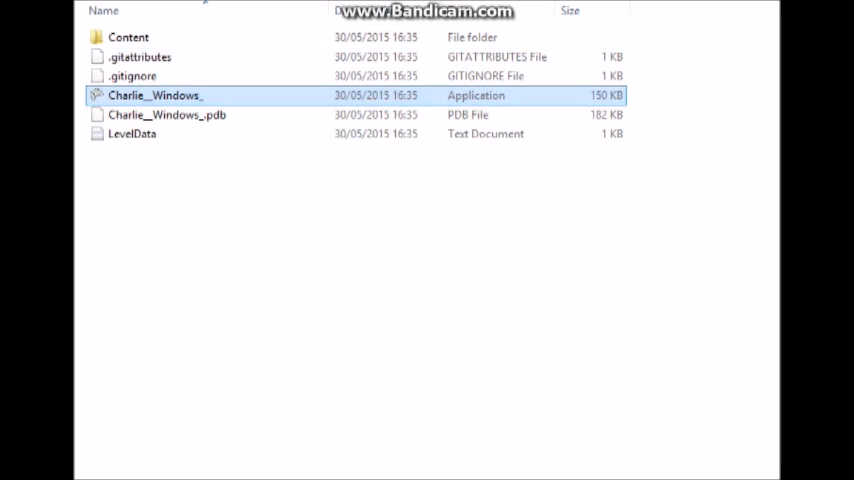
double_click(156, 96)
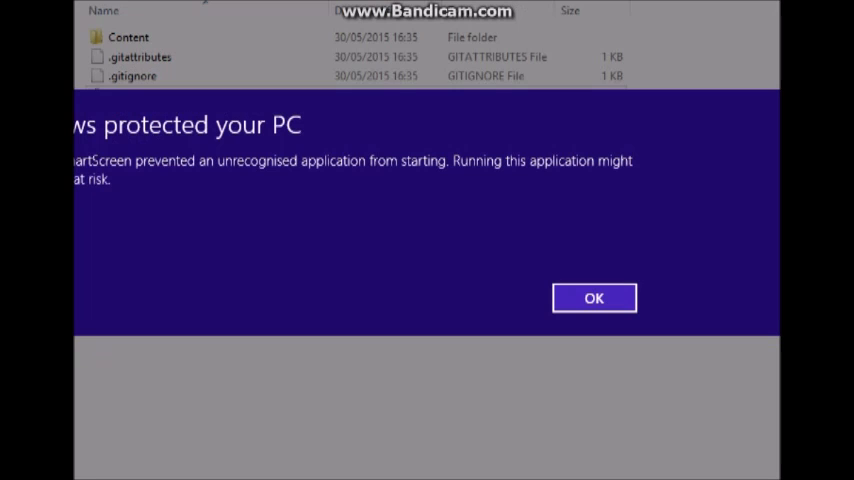
left_click(594, 296)
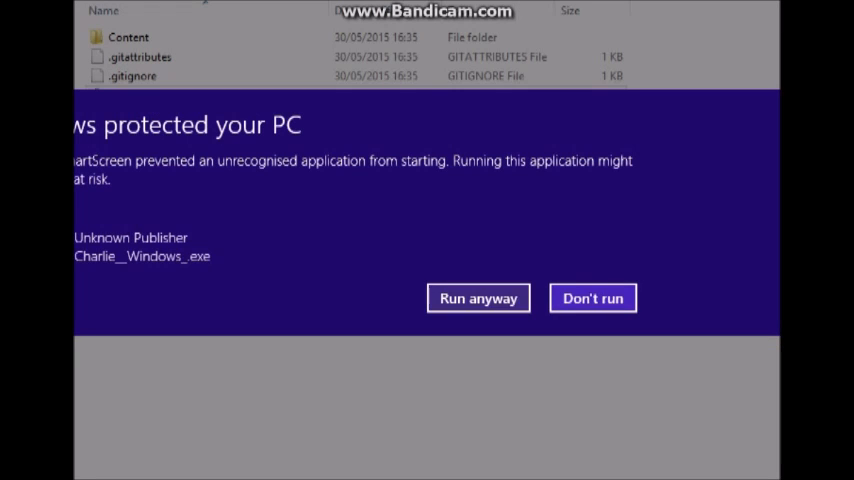
left_click(592, 298)
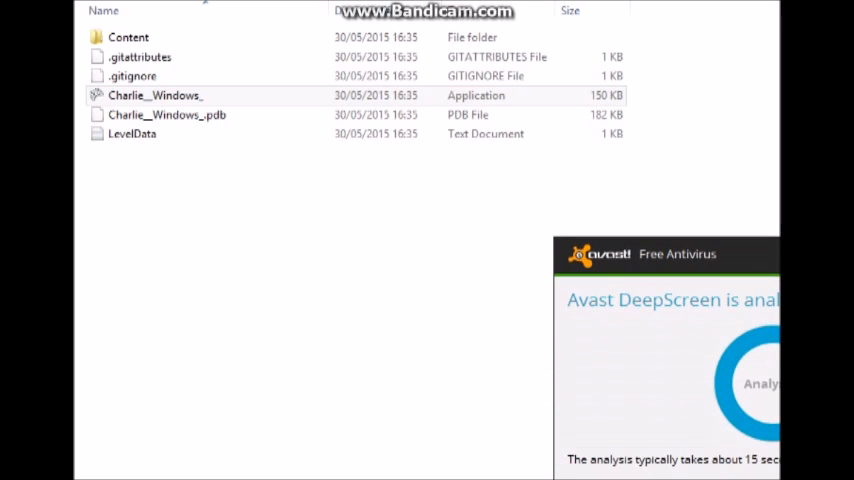
double_click(156, 96)
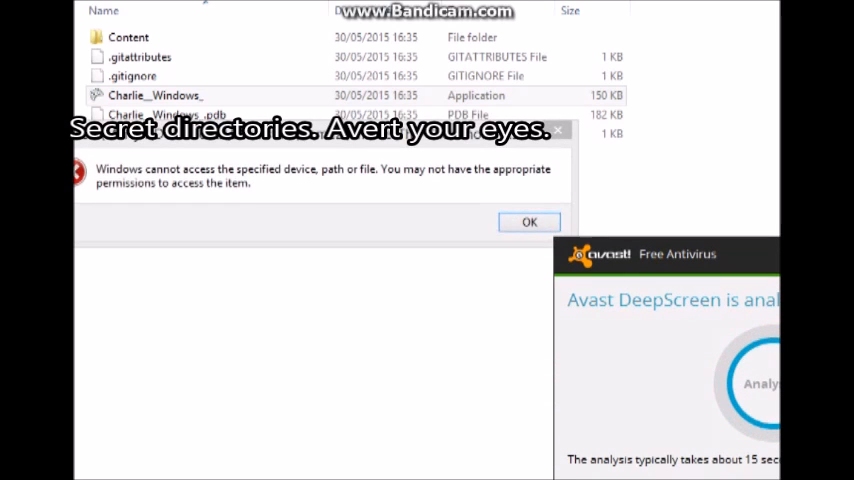
left_click(528, 222)
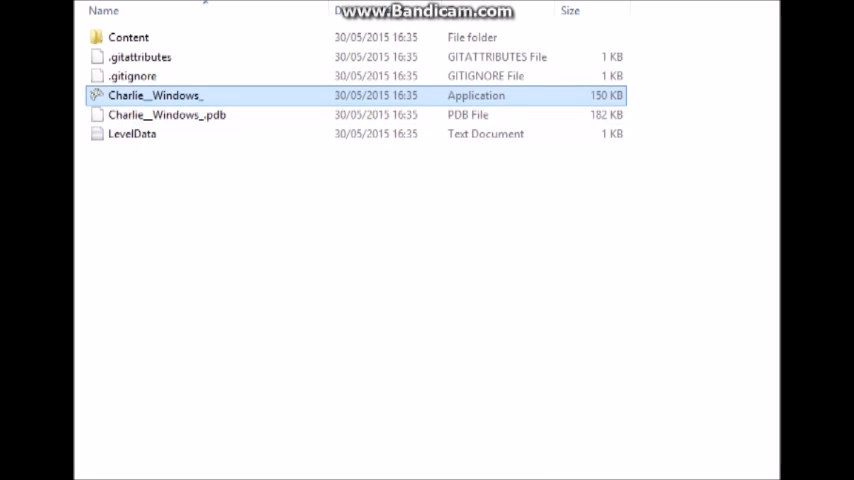
Step: Run the Charlie__Windows_ application and bring up Settings from its title menu
double_click(156, 96)
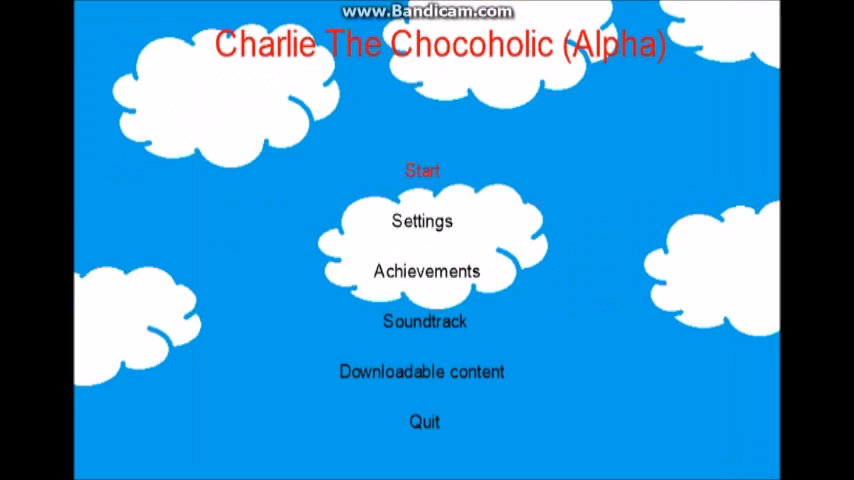
left_click(422, 220)
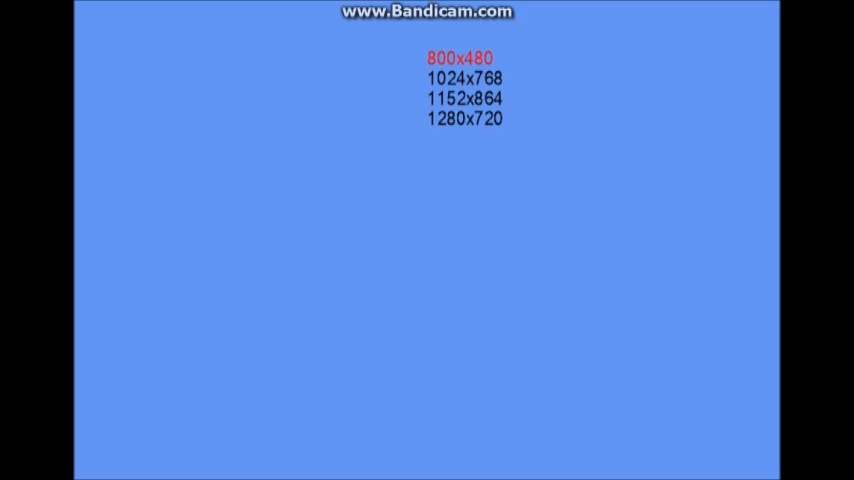
Step: Choose a screen resolution, finish the level, and continue past YOU'RE WINNER to the level list
left_click(460, 56)
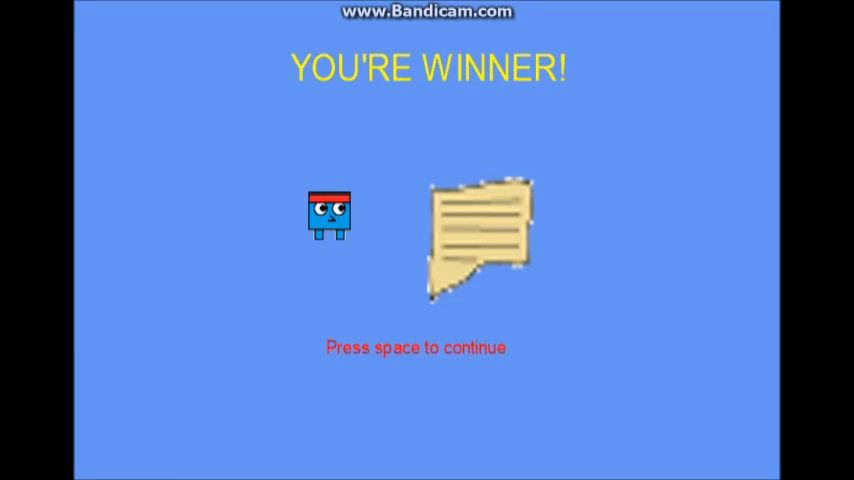
key("space")
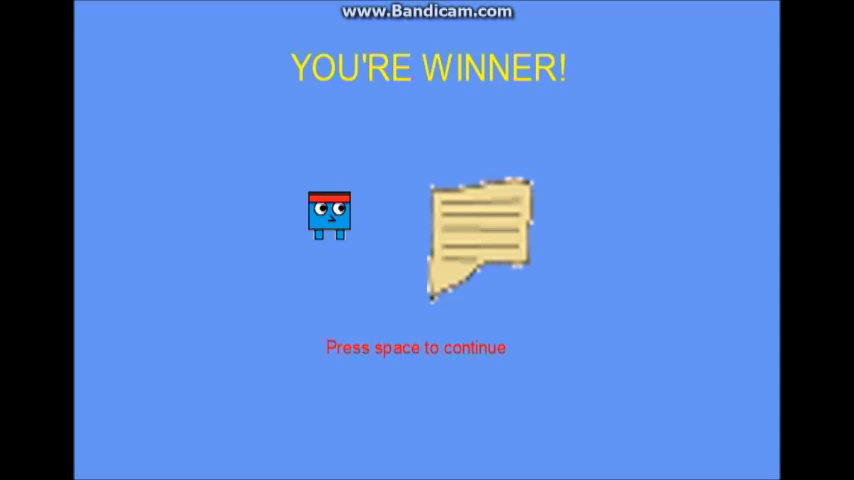
key("space")
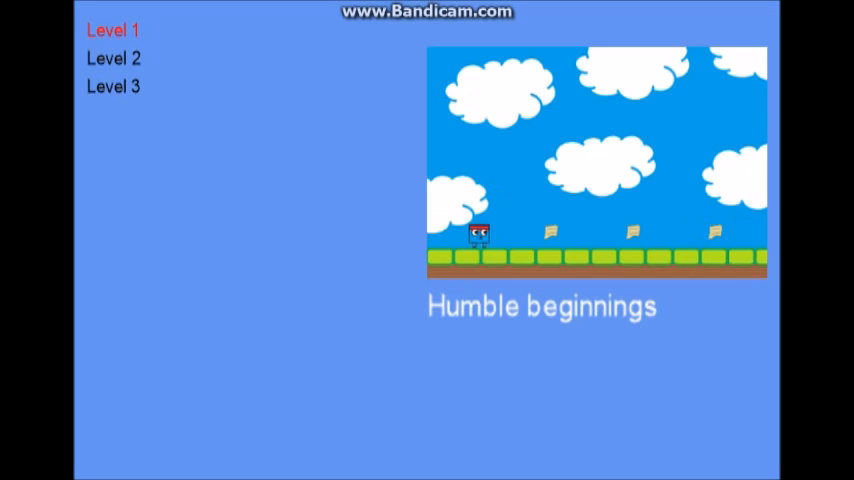